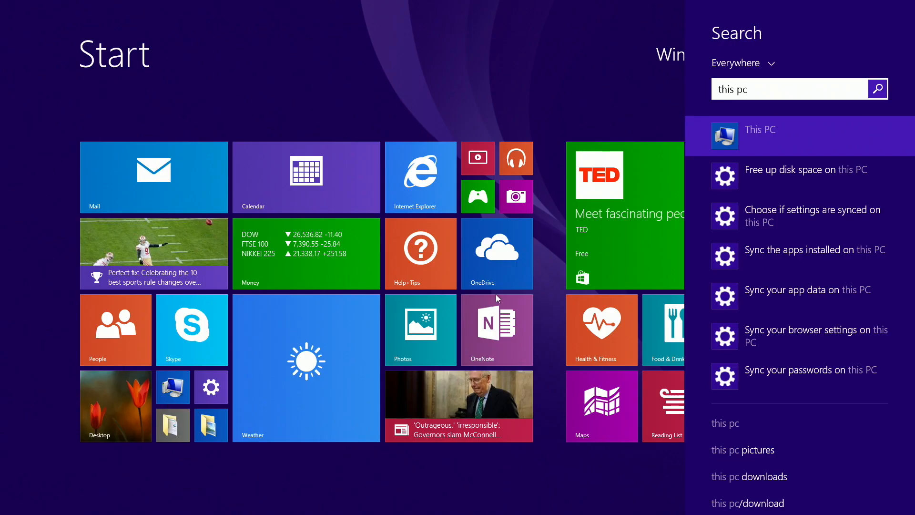
Open This PC's Properties to view the system specs and unactivated Windows status.
right_click(758, 135)
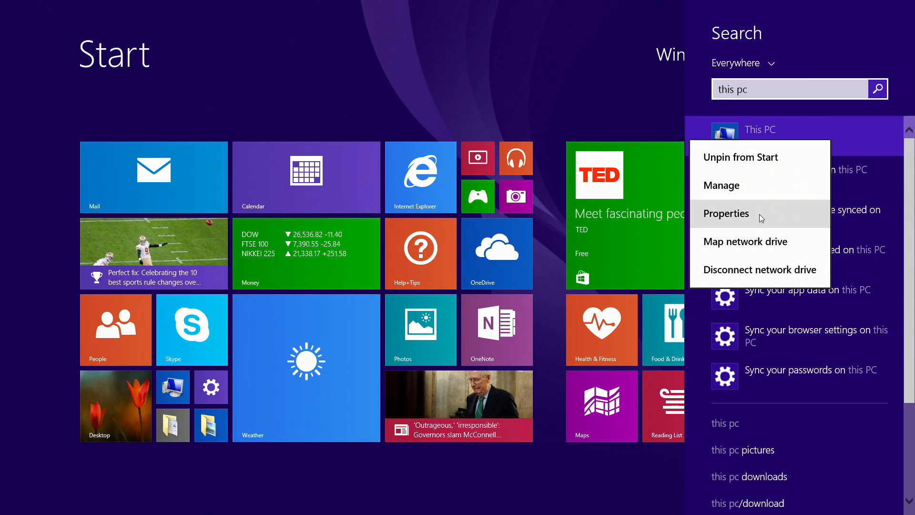
left_click(725, 213)
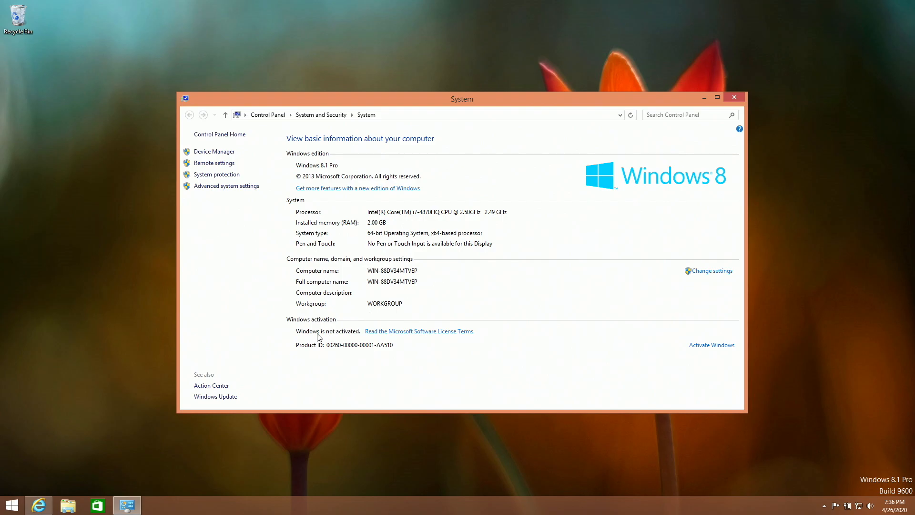
mouse_move(178, 408)
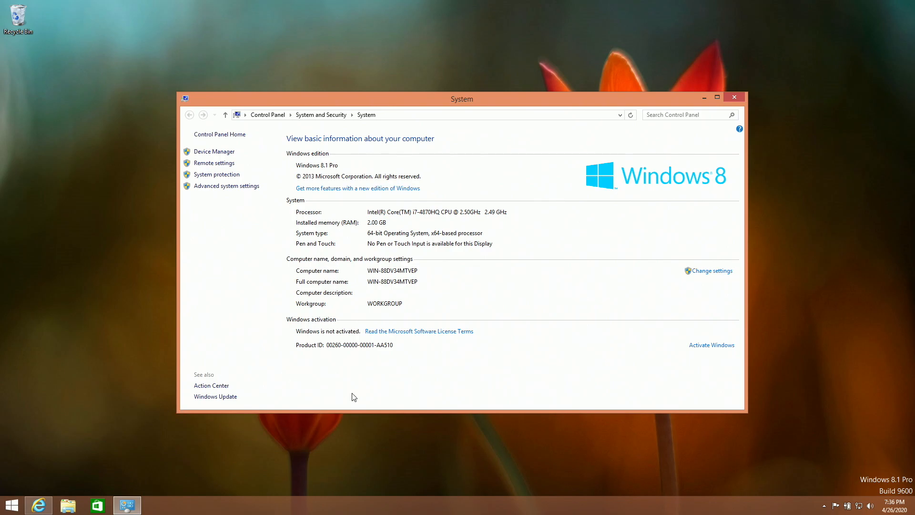
mouse_move(330, 390)
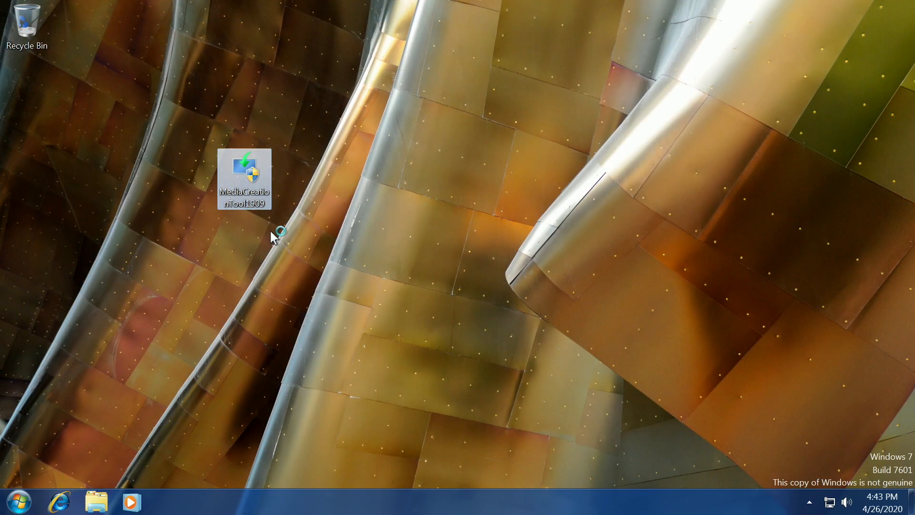
Launch MediaCreationTool1909 from the Windows 7 desktop.
double_click(244, 177)
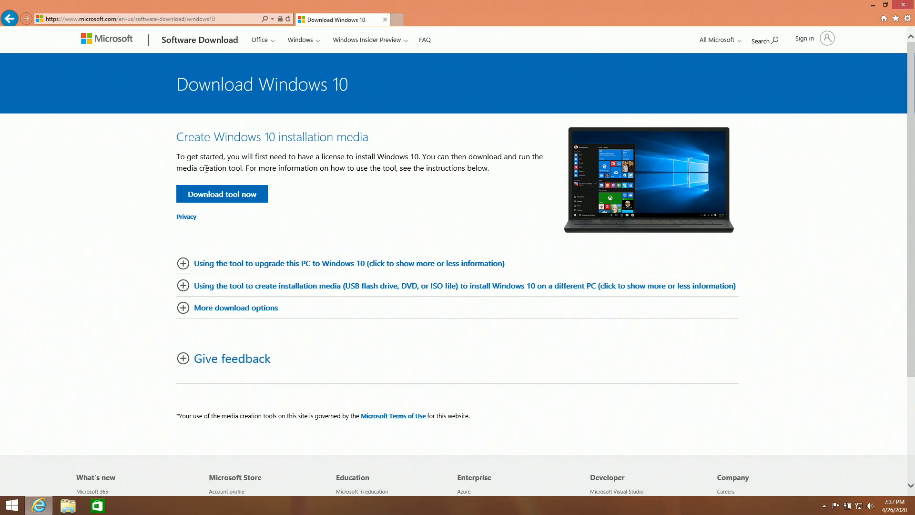
mouse_move(205, 131)
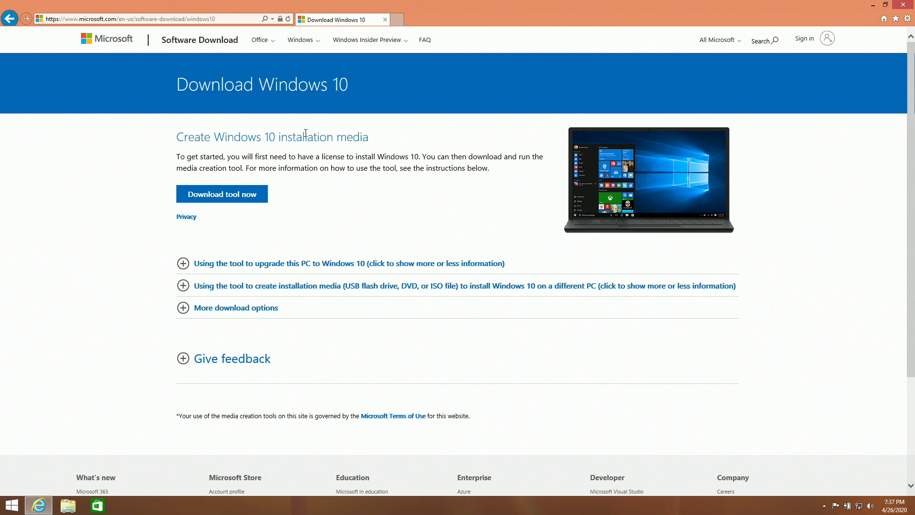
Download the media creation tool via 'Download tool now' and save it to Downloads.
triple_click(272, 137)
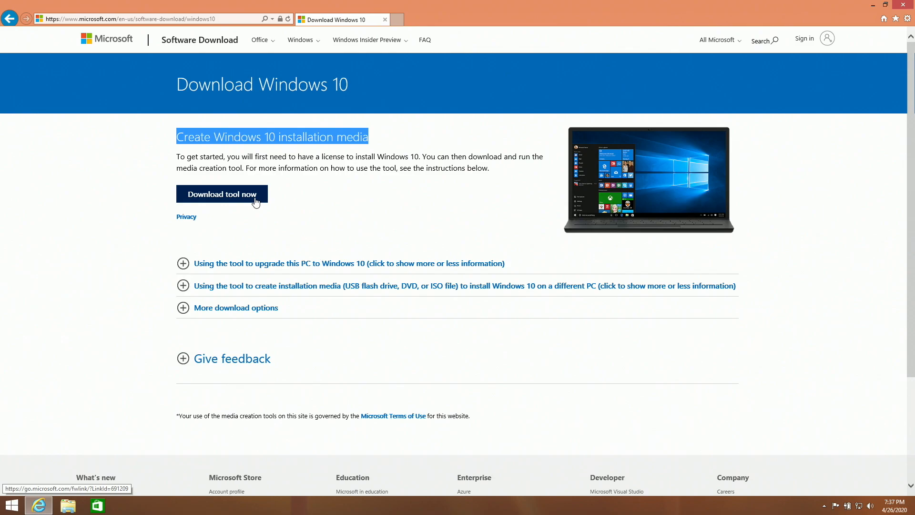
left_click(222, 194)
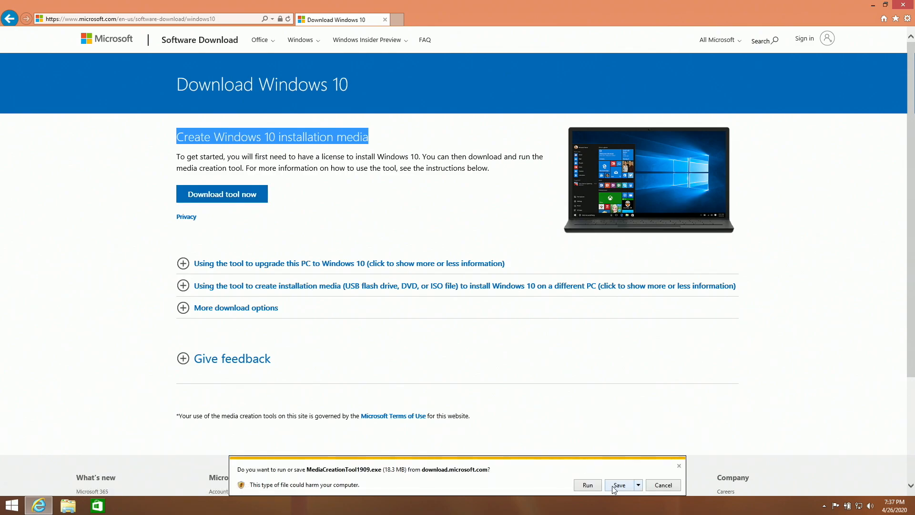
left_click(619, 485)
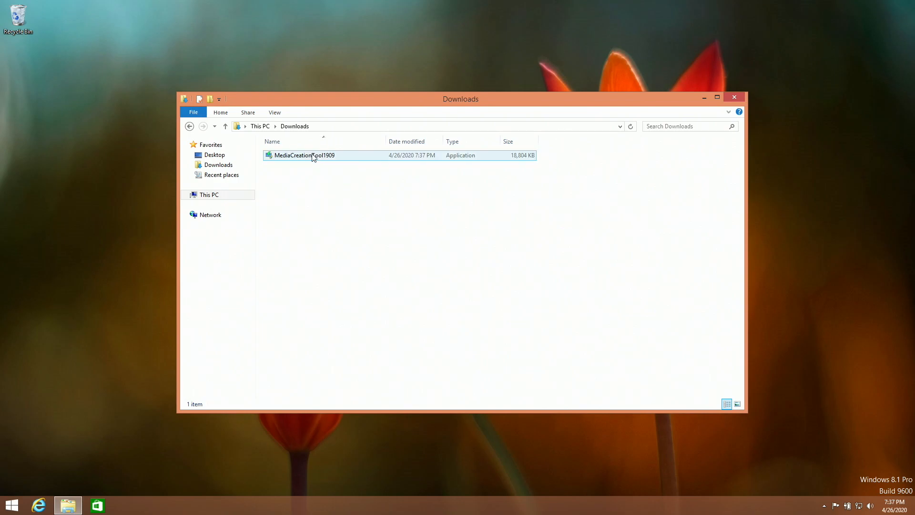
Run MediaCreationTool1909 from the Downloads folder to reach the license terms.
left_click(304, 155)
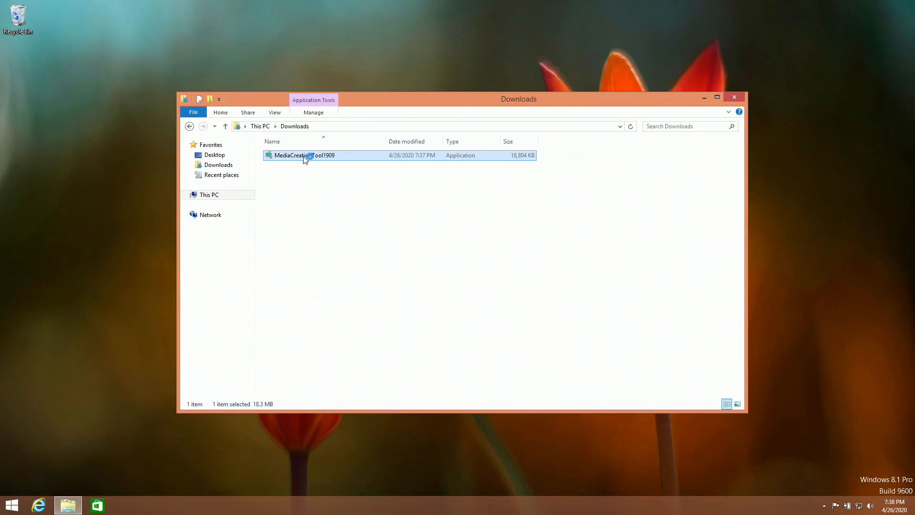
double_click(304, 154)
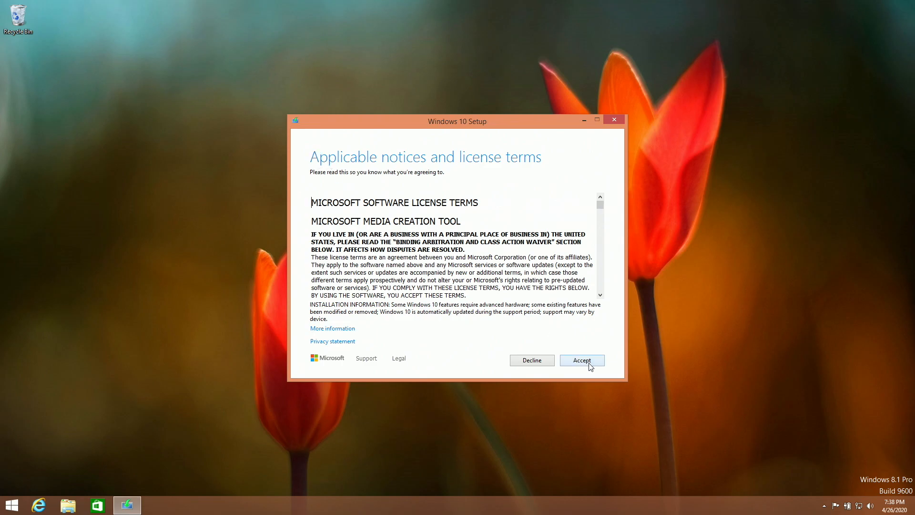
Accept the license terms and proceed with 'Upgrade this PC now' to start downloading.
left_click(581, 359)
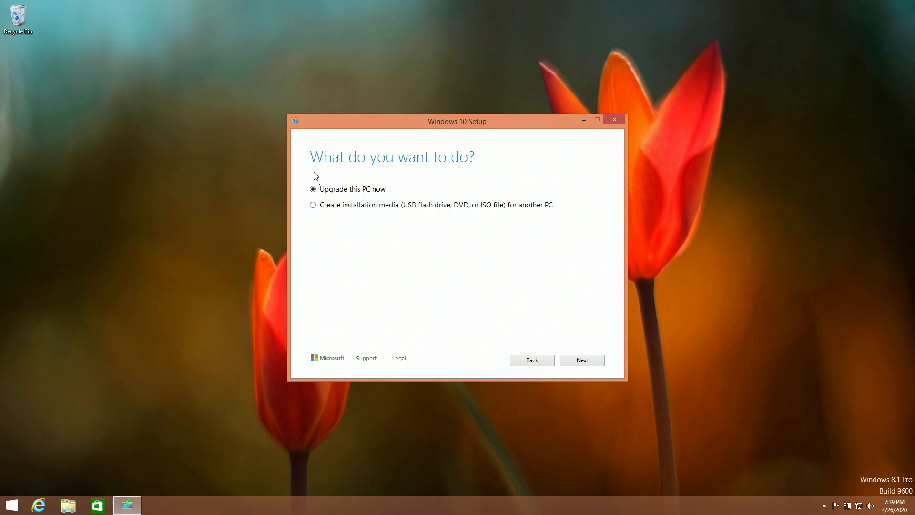
mouse_move(327, 211)
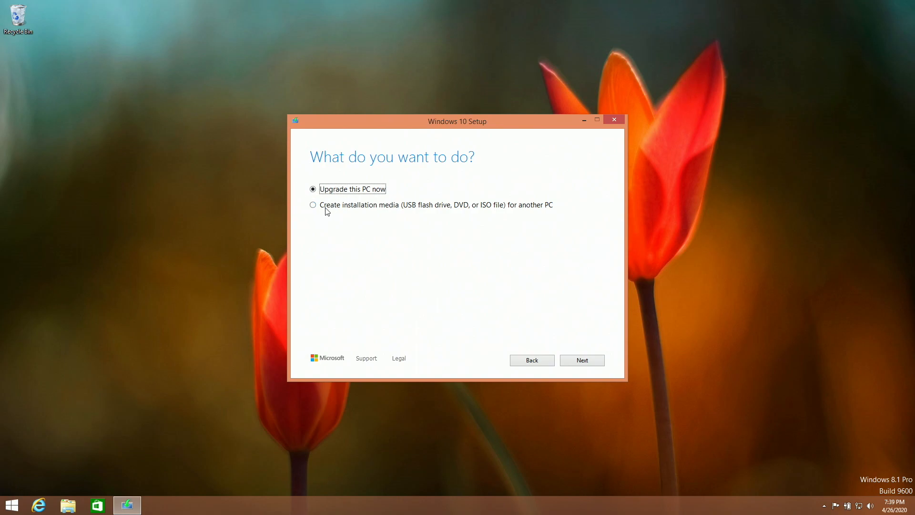
mouse_move(342, 208)
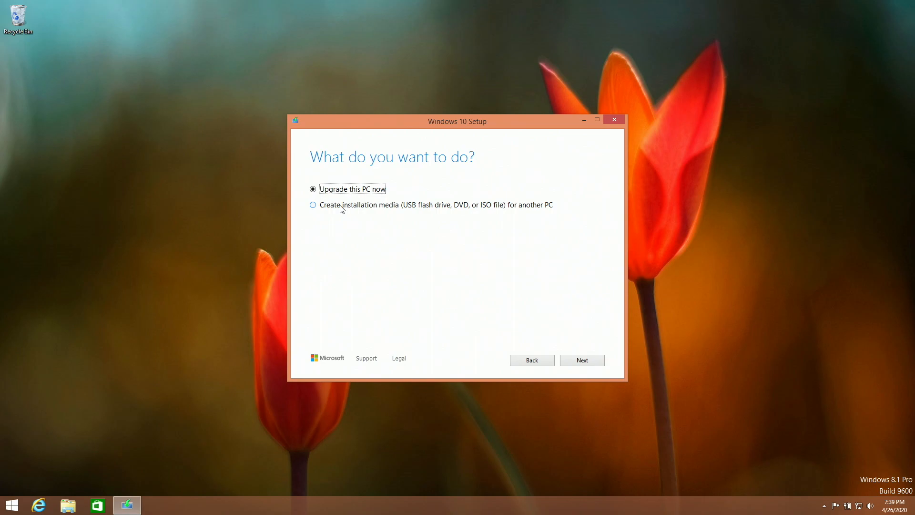
mouse_move(434, 245)
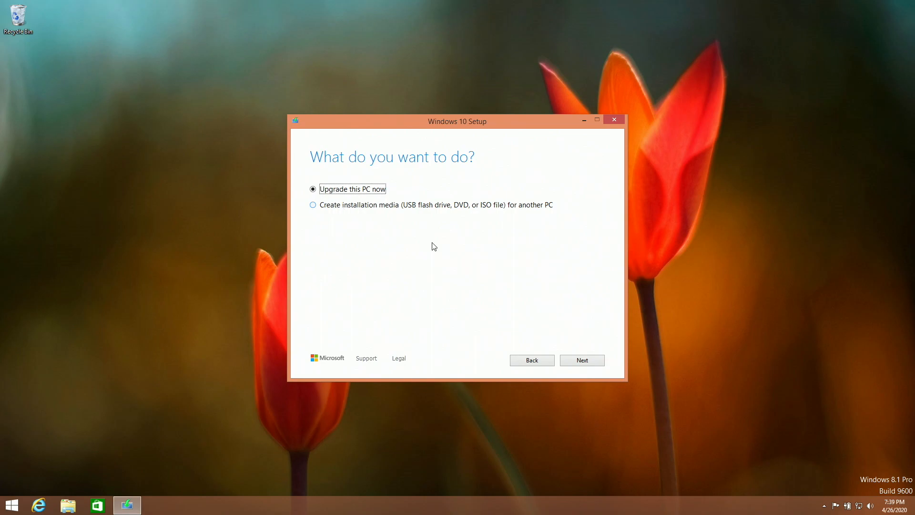
left_click(581, 359)
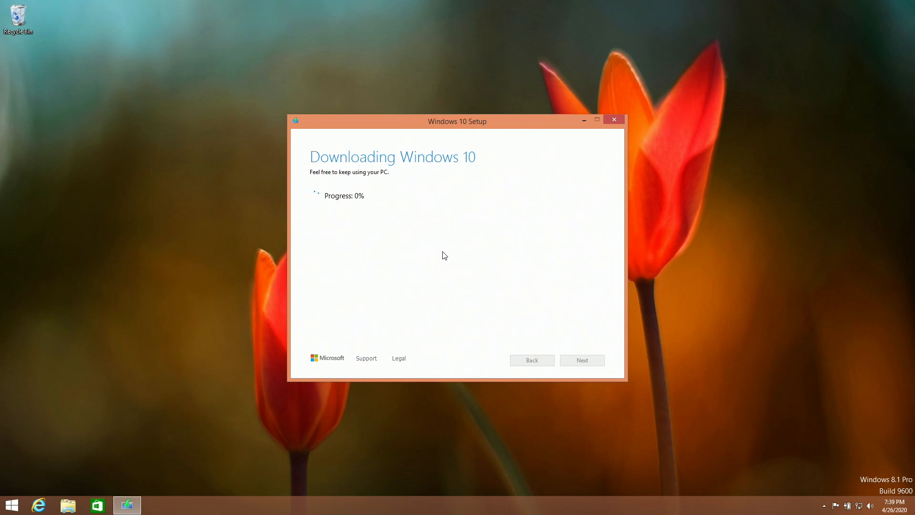
mouse_move(437, 180)
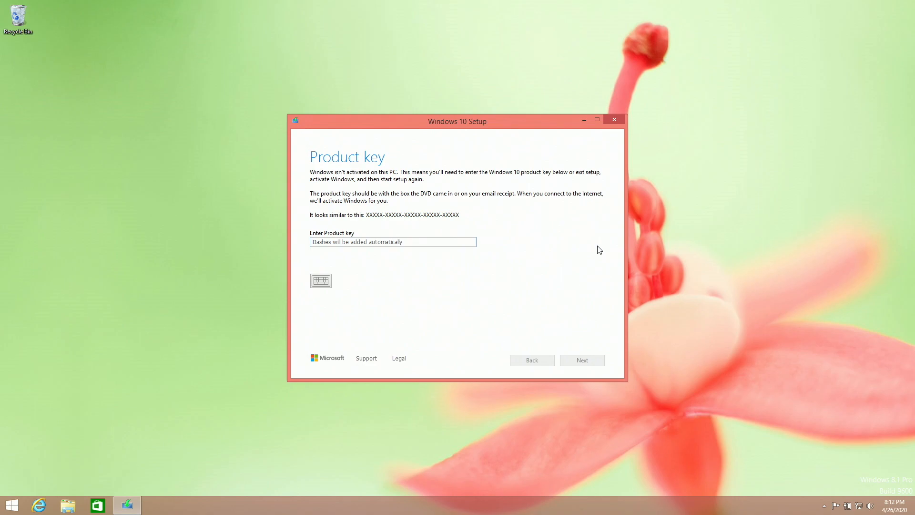
Enter the product key, continue, and accept the notices and license terms.
left_click(392, 242)
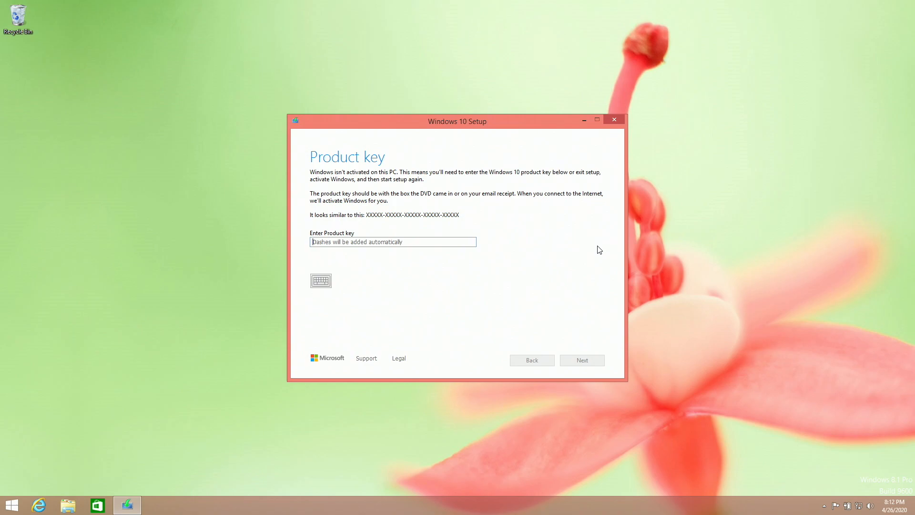
left_click(581, 359)
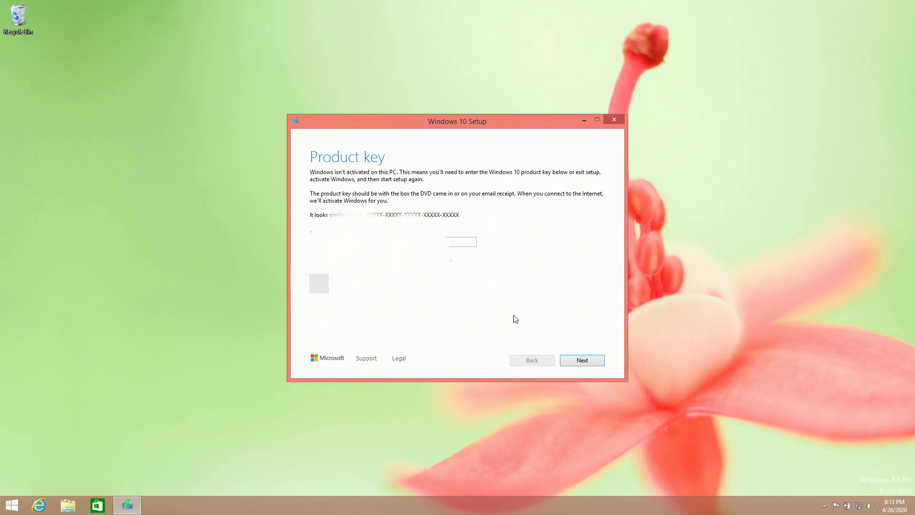
left_click(582, 359)
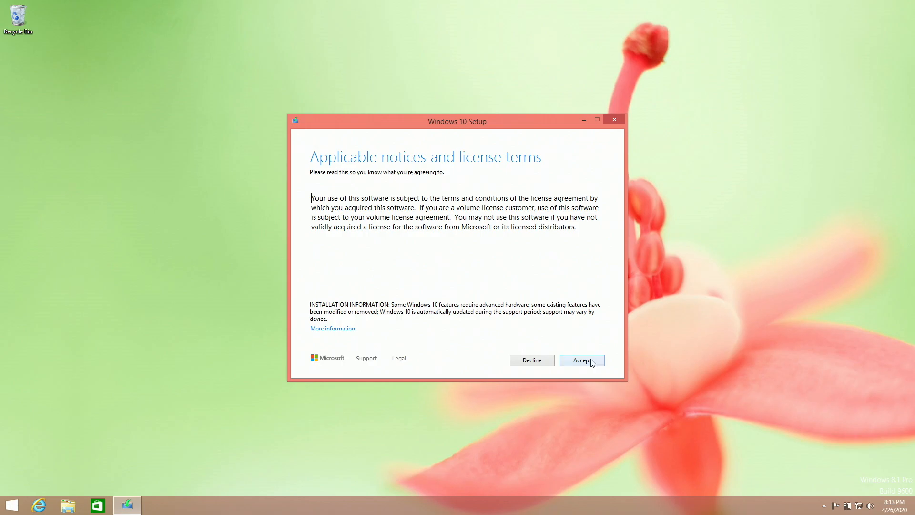
left_click(581, 361)
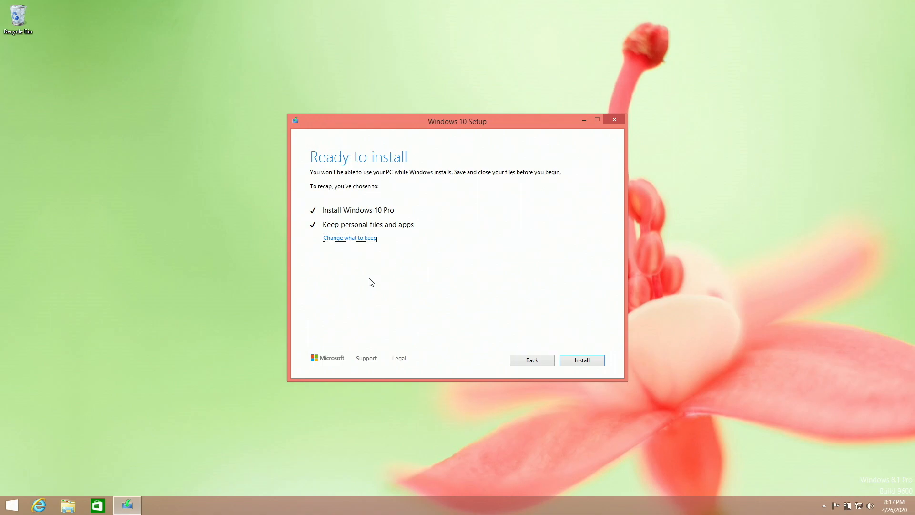
mouse_move(427, 222)
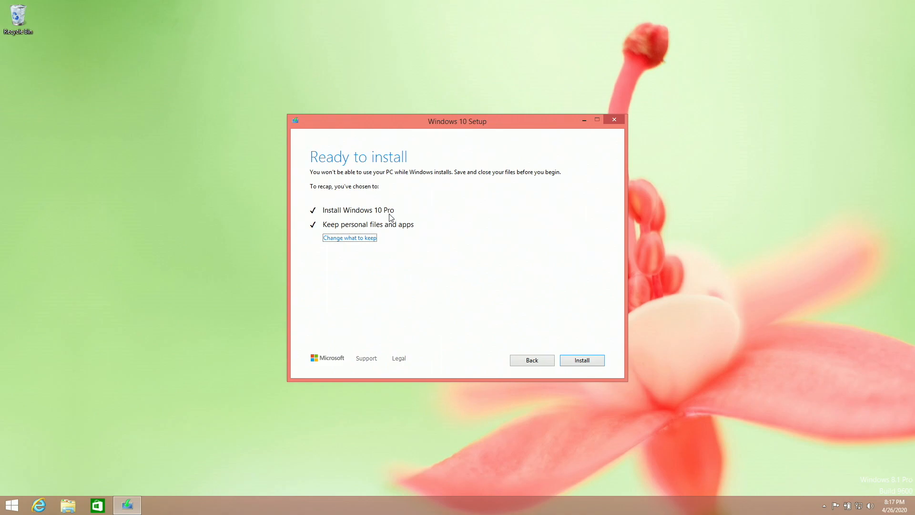
mouse_move(390, 218)
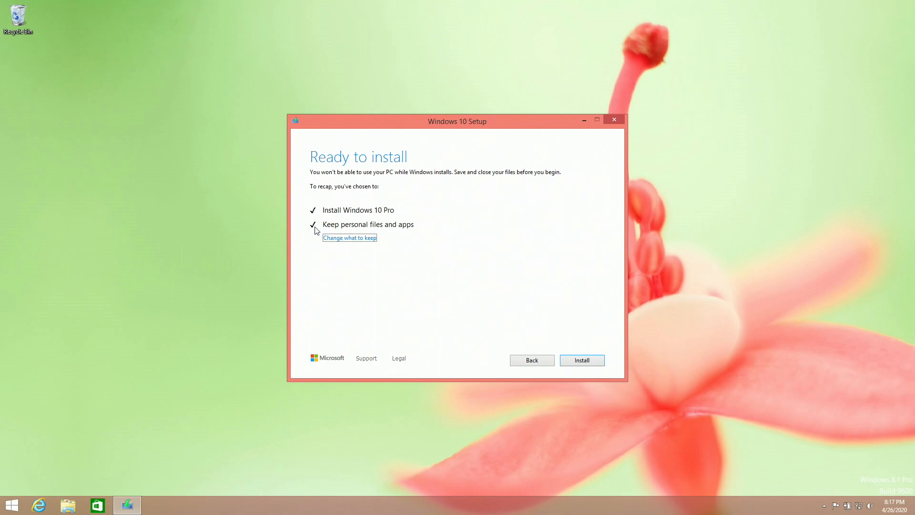
mouse_move(523, 236)
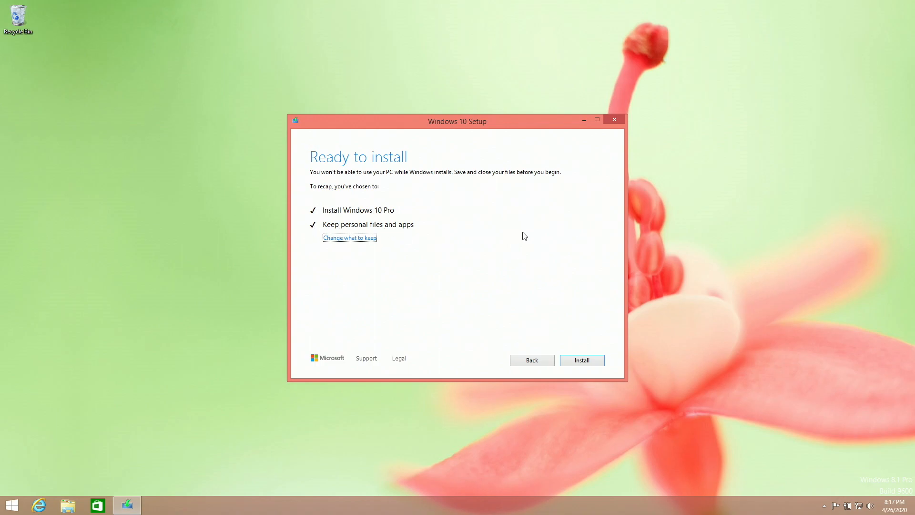
mouse_move(414, 228)
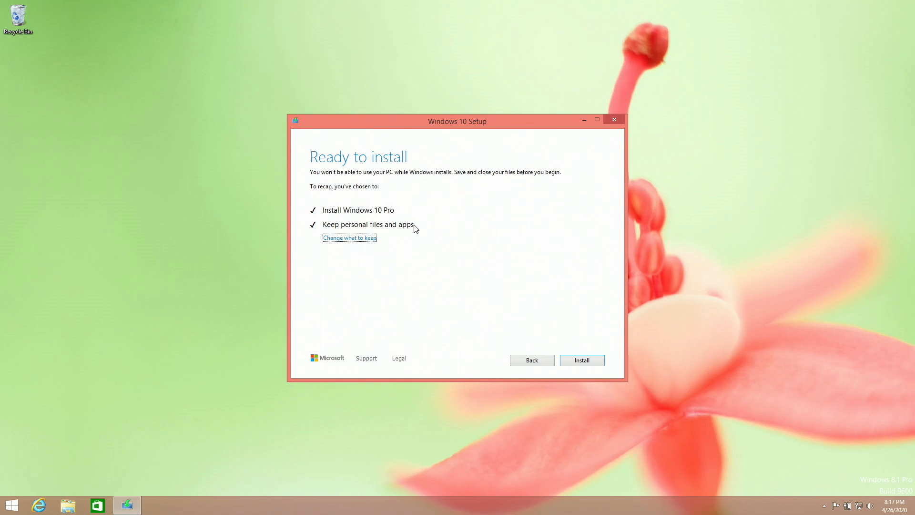
Review the keep options, keep personal files and apps, and install Windows 10 Pro.
left_click(349, 238)
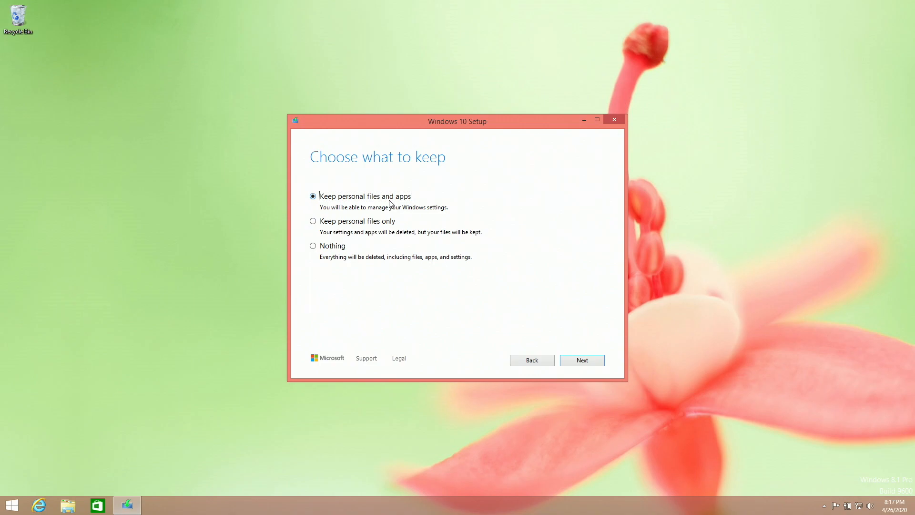
left_click(312, 245)
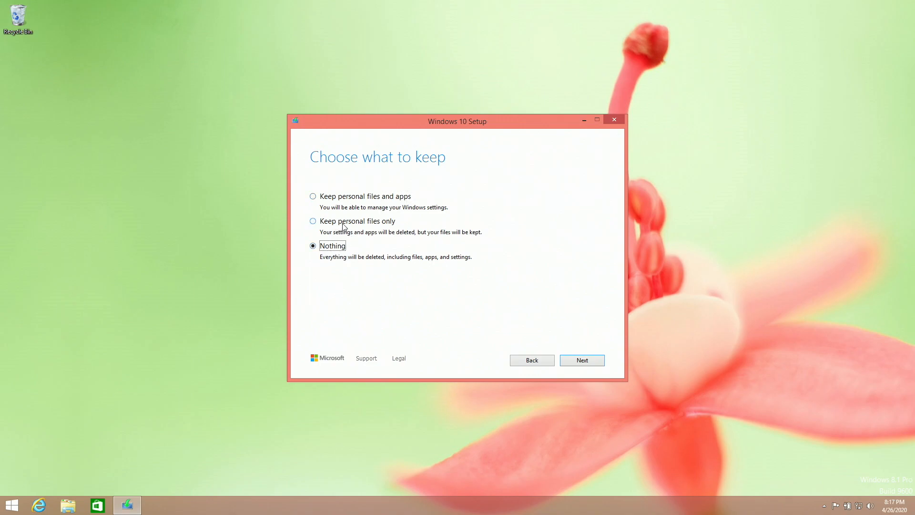
left_click(313, 220)
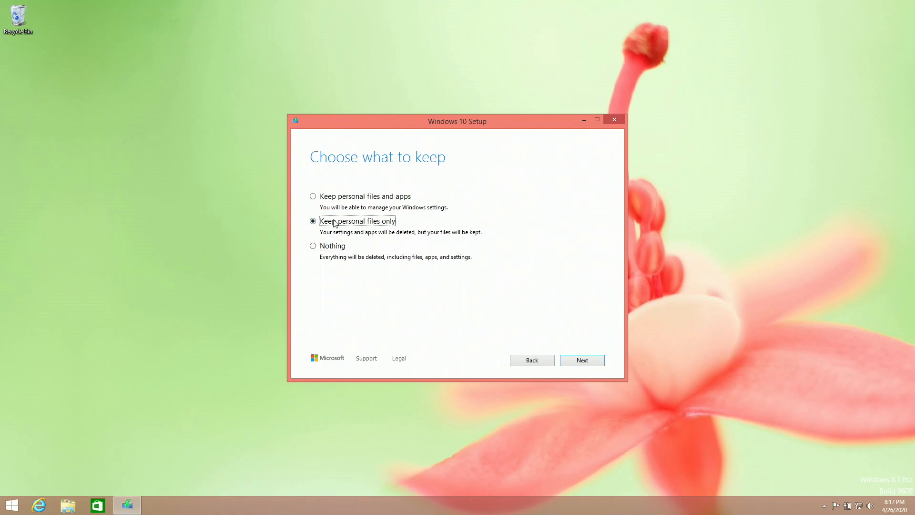
left_click(581, 359)
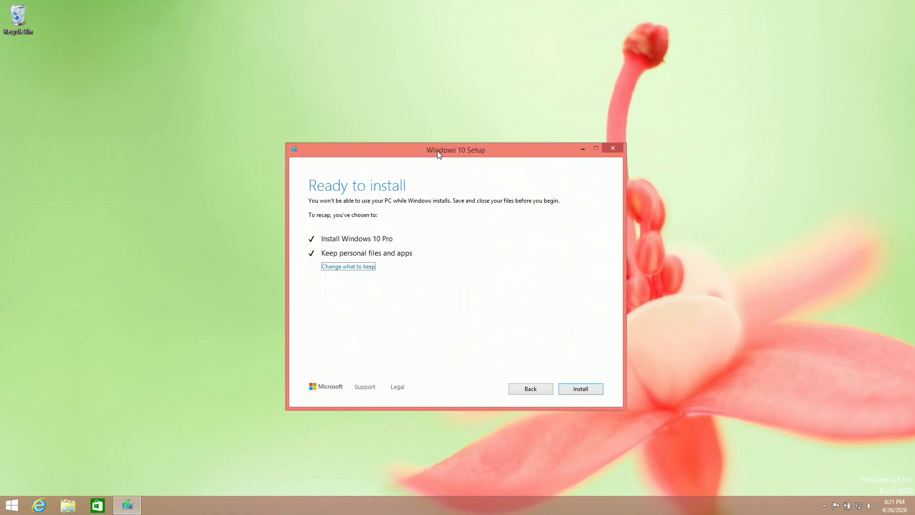
mouse_move(58, 440)
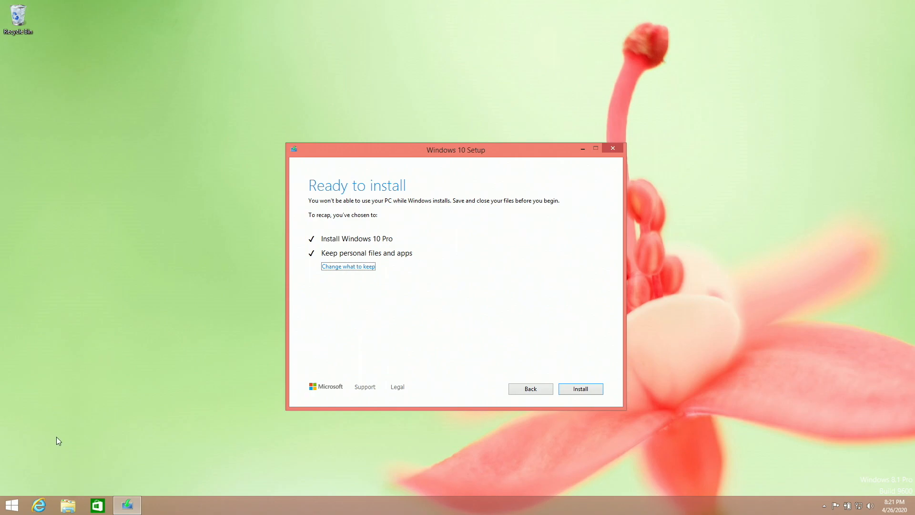
mouse_move(598, 381)
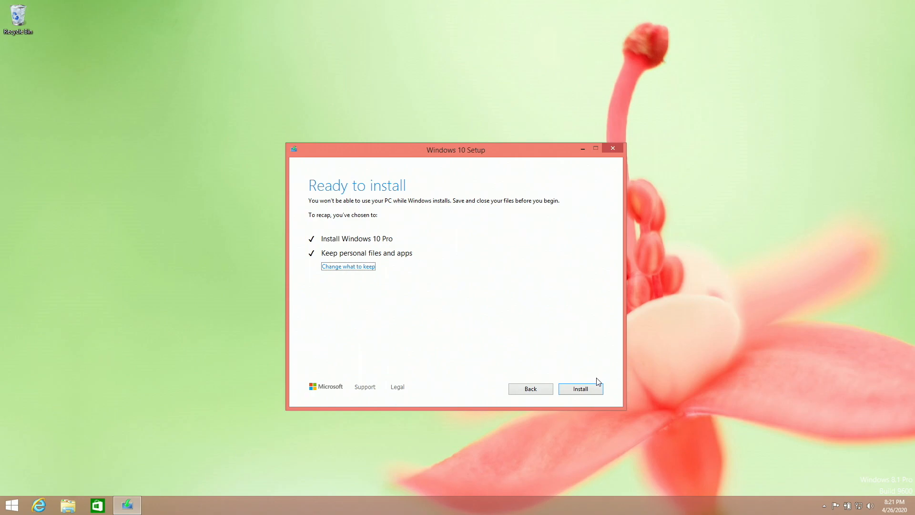
left_click(580, 389)
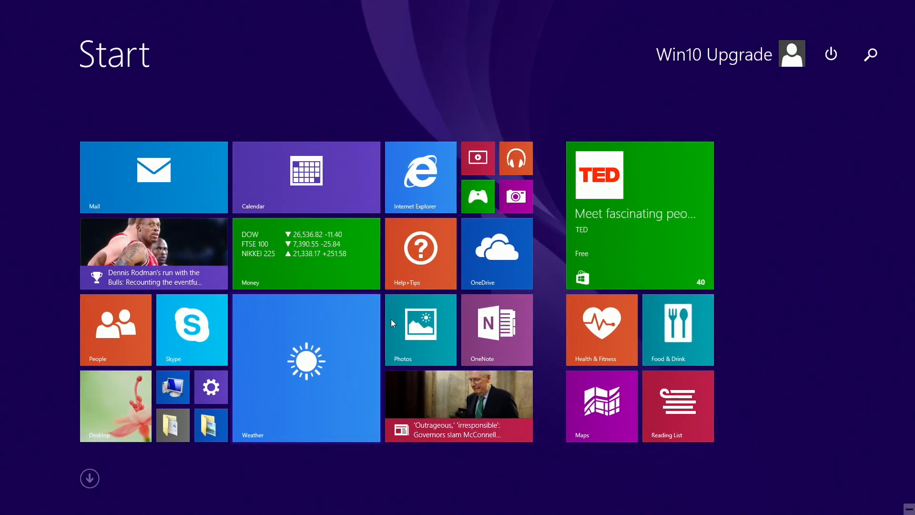
Let the upgrade complete and restart into the Windows 10 desktop.
left_click(497, 329)
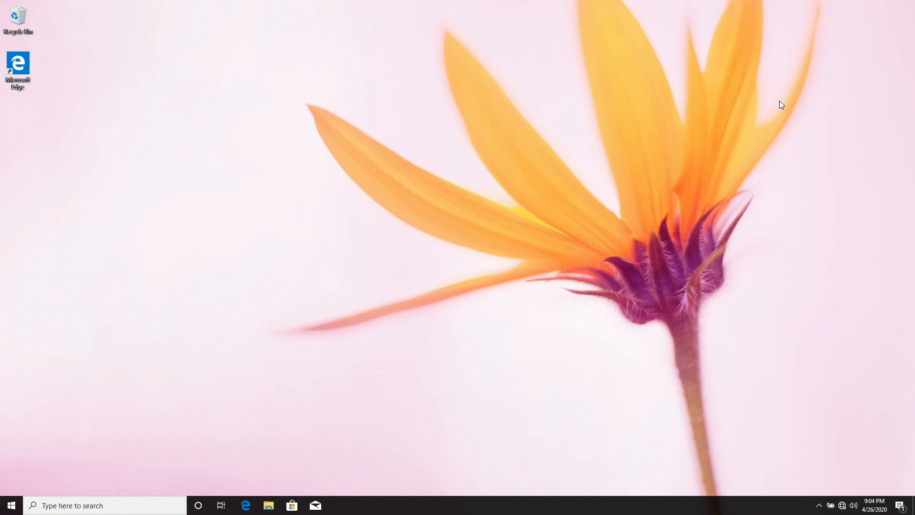
mouse_move(628, 356)
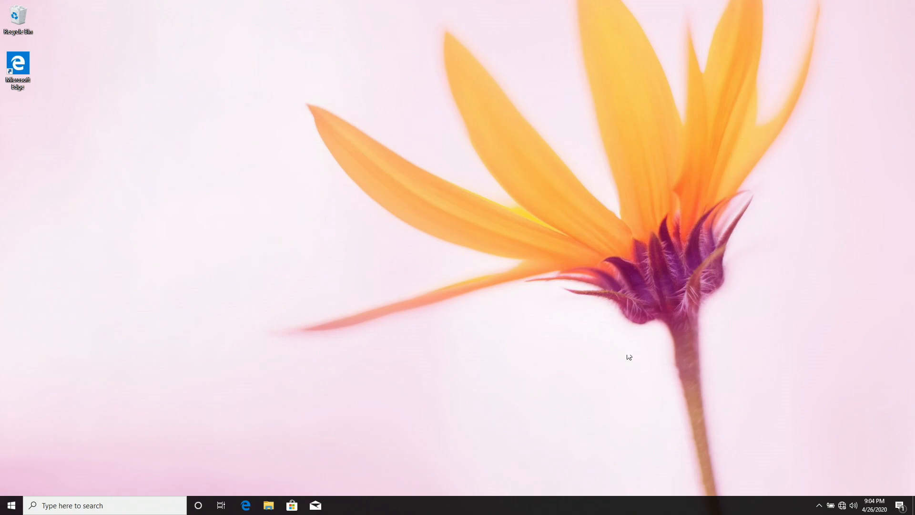
mouse_move(147, 419)
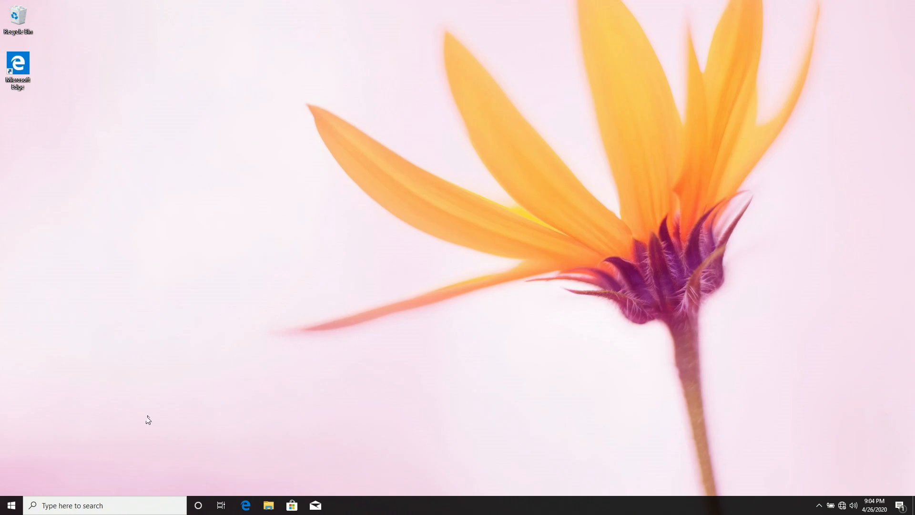
left_click(11, 504)
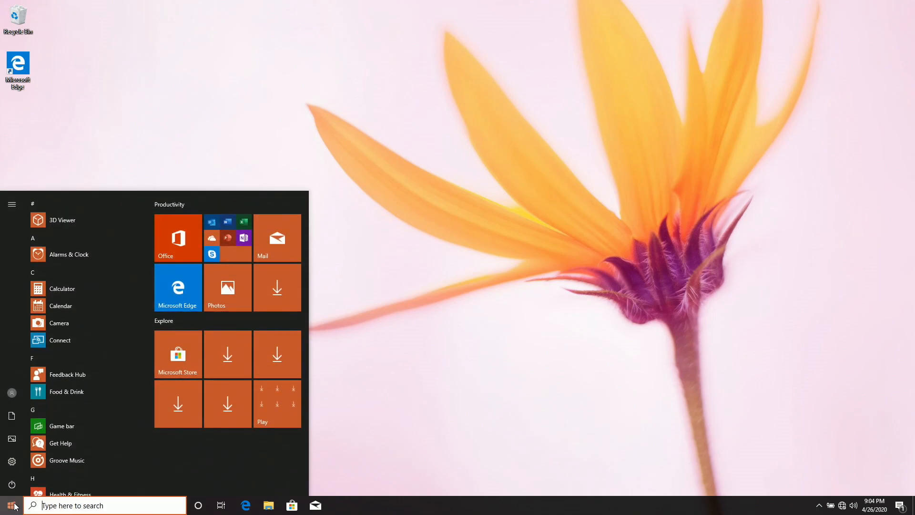
type("device manager")
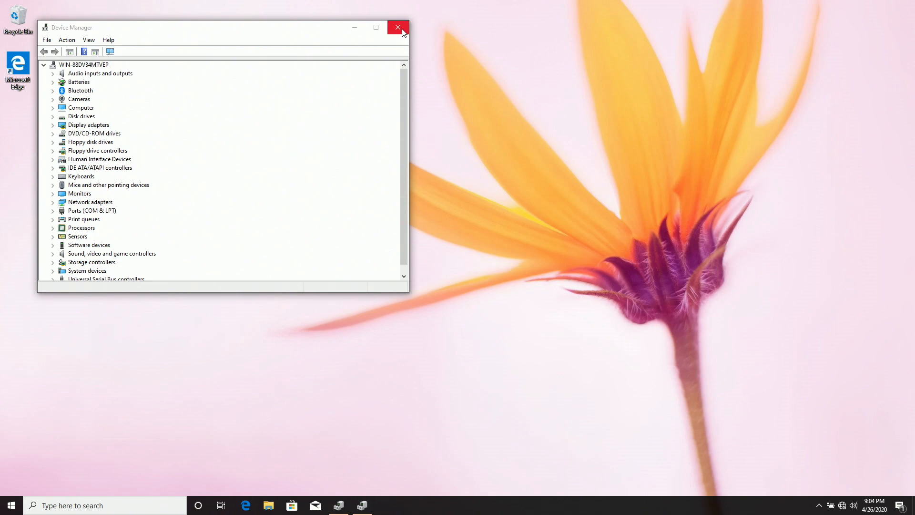
left_click(399, 28)
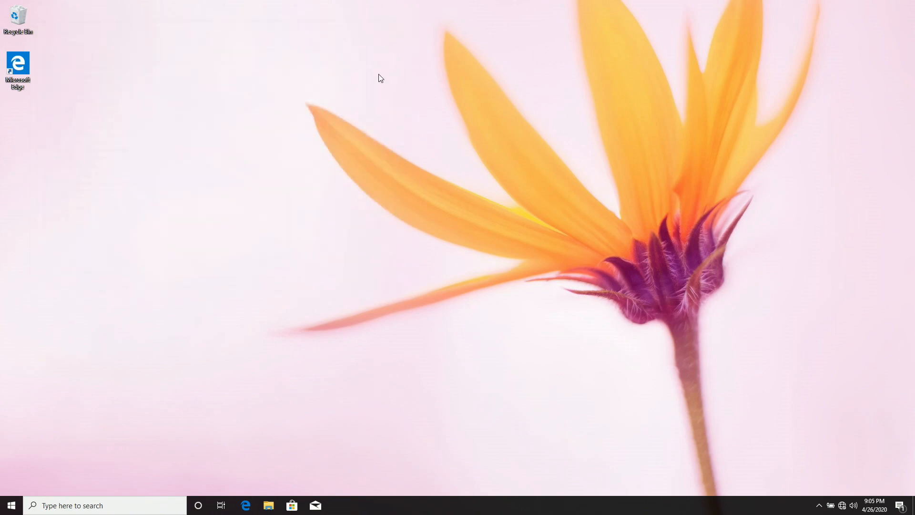